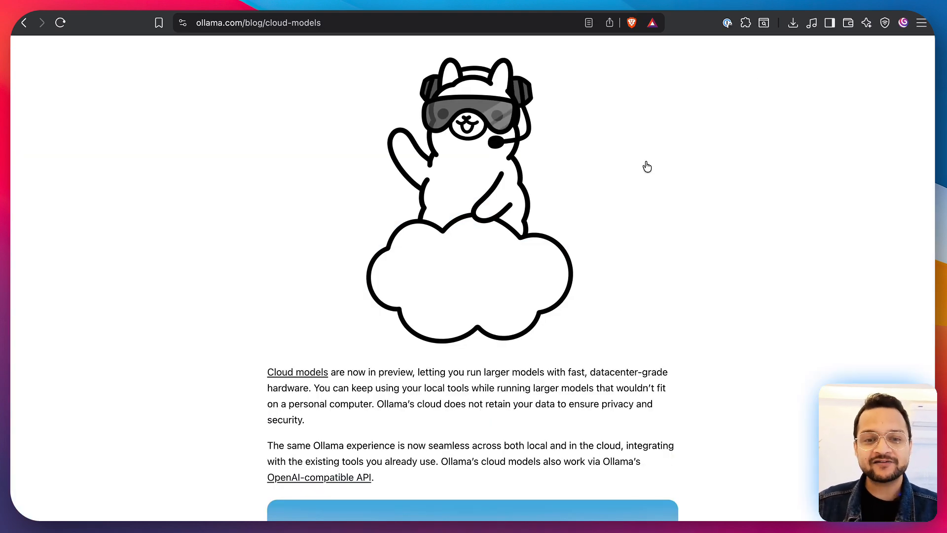
Review the ollama list output and single out llama3's 4.7 GB size entry.
scroll(up, 3)
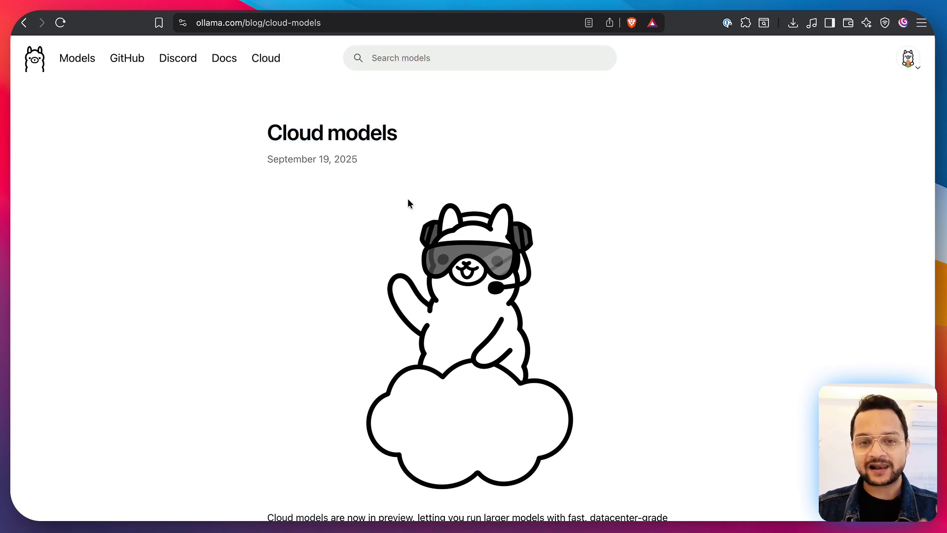
scroll(down, 3)
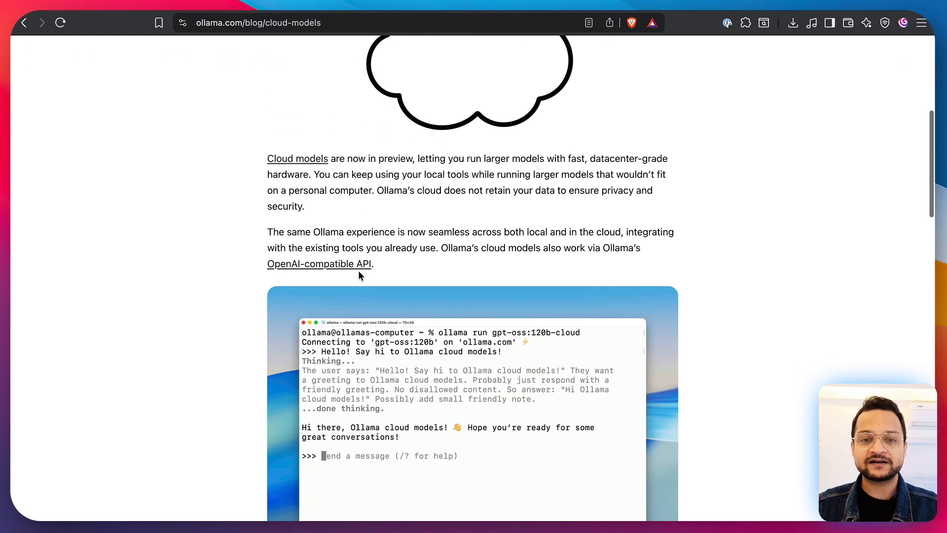
mouse_move(391, 272)
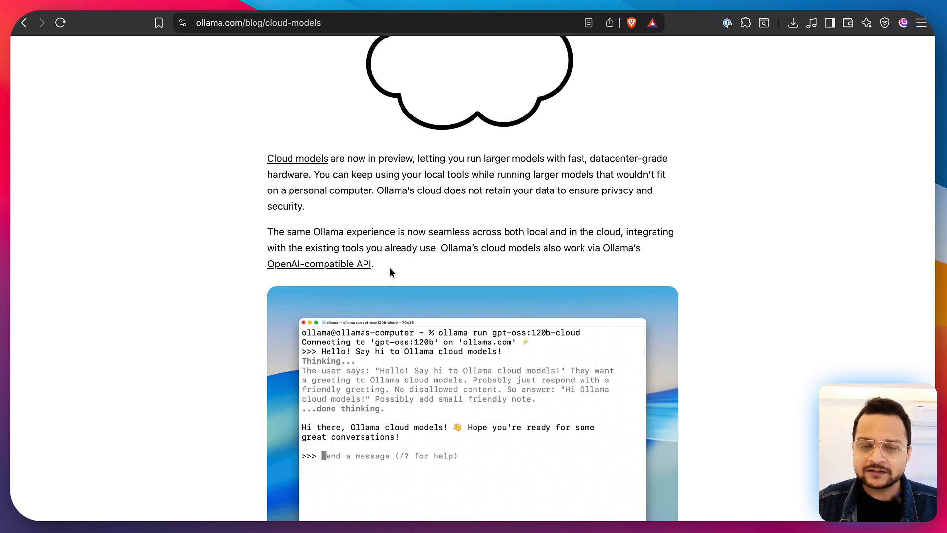
scroll(up, 3)
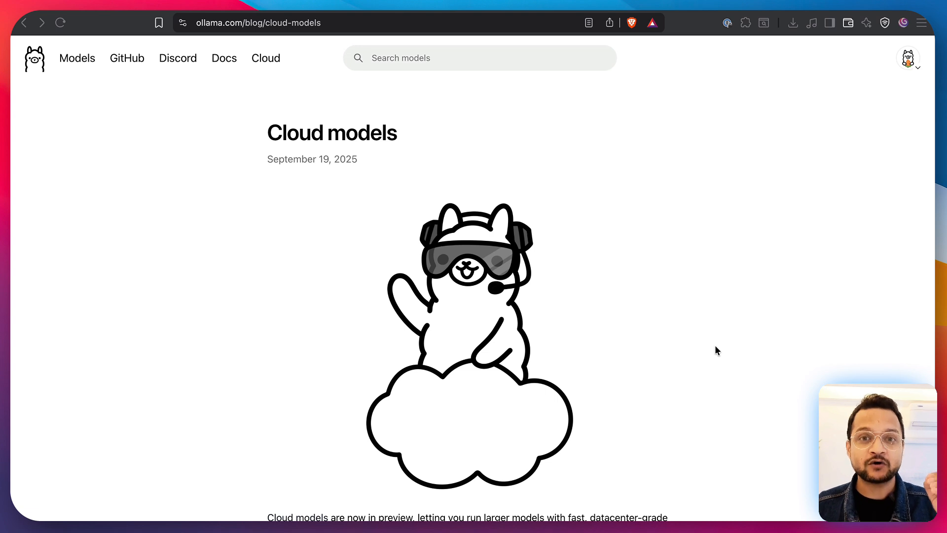
mouse_move(604, 217)
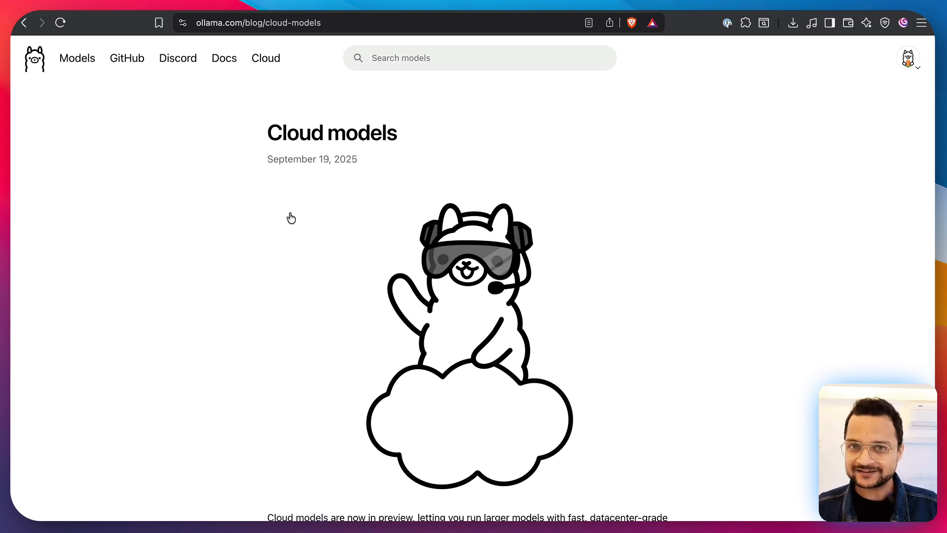
mouse_move(716, 308)
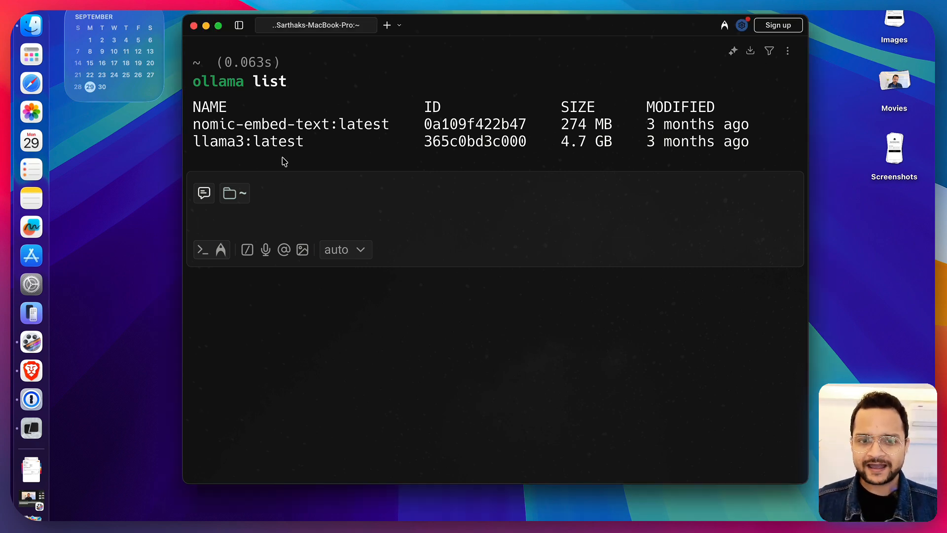
double_click(248, 141)
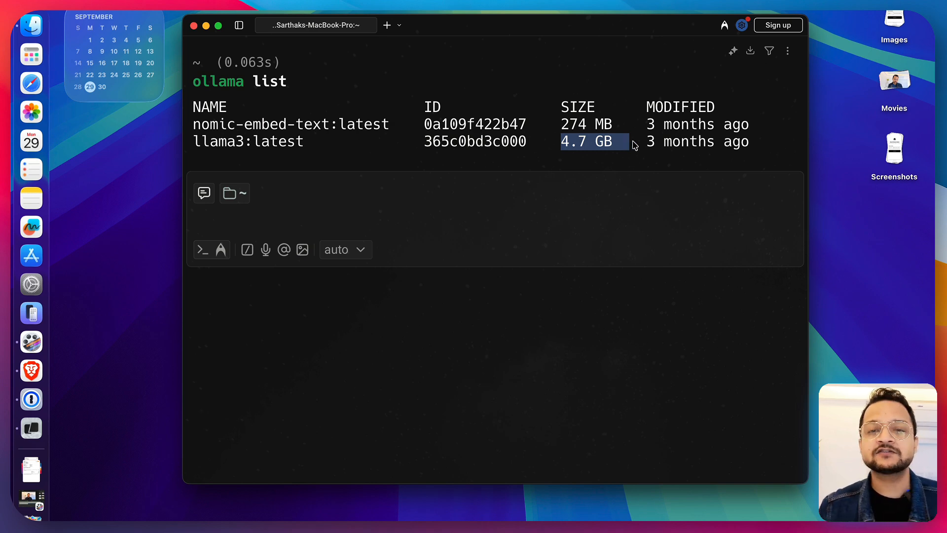
mouse_move(629, 166)
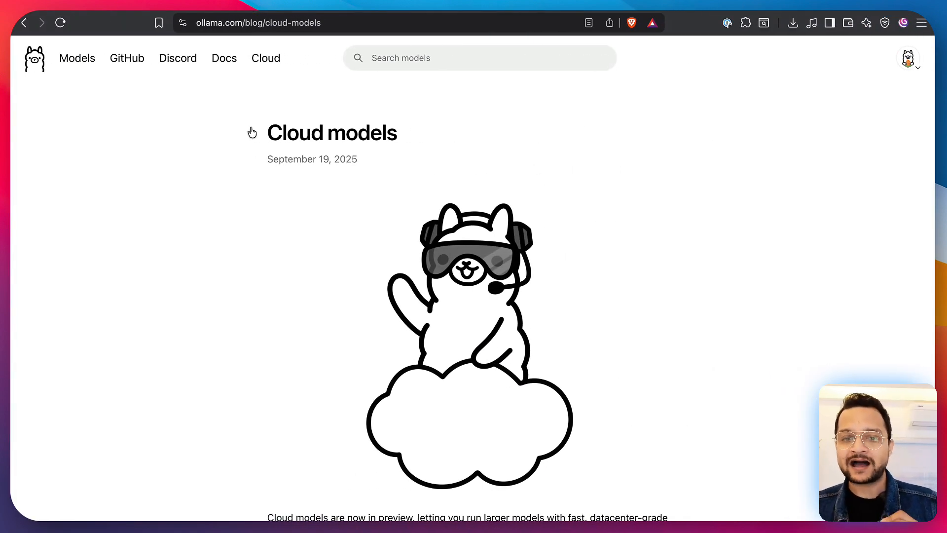
scroll(down, 3)
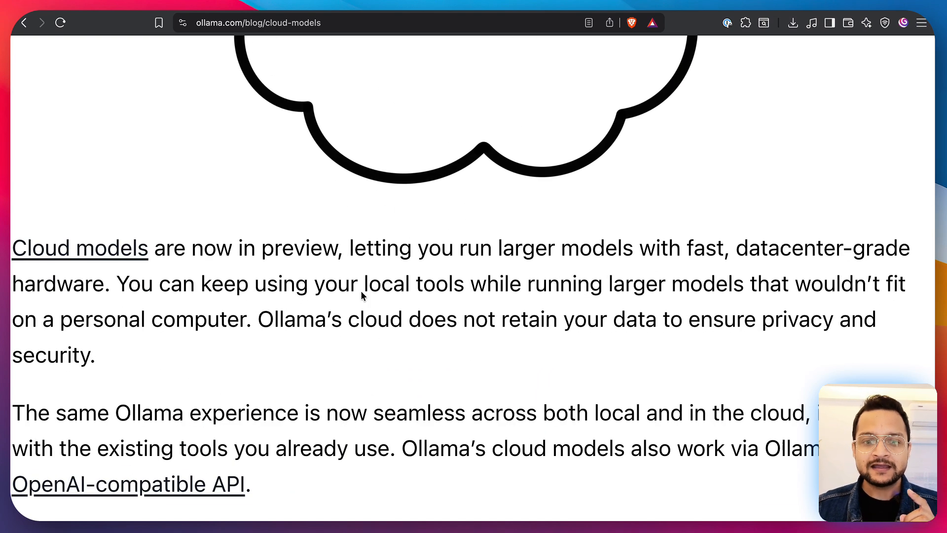
drag(353, 247, 559, 248)
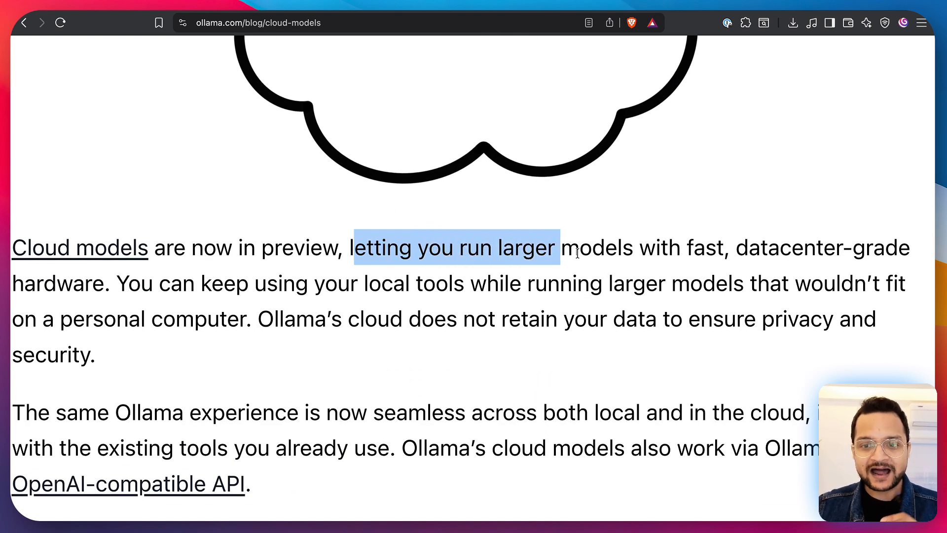
drag(558, 248, 797, 248)
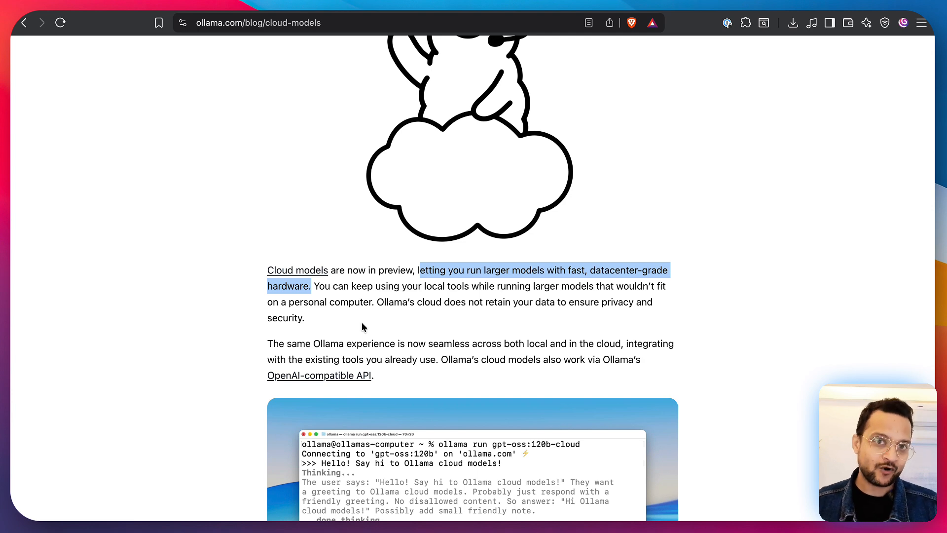
scroll(down, 3)
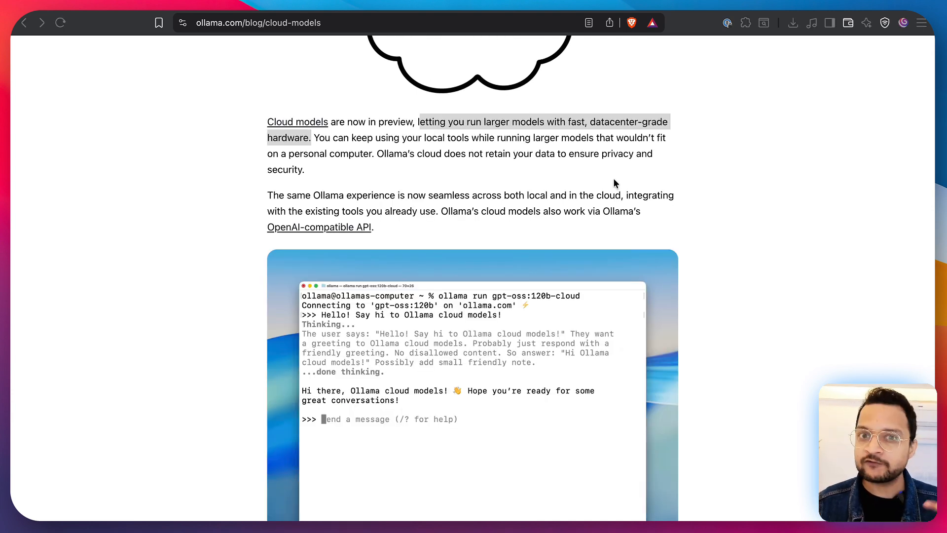
mouse_move(451, 174)
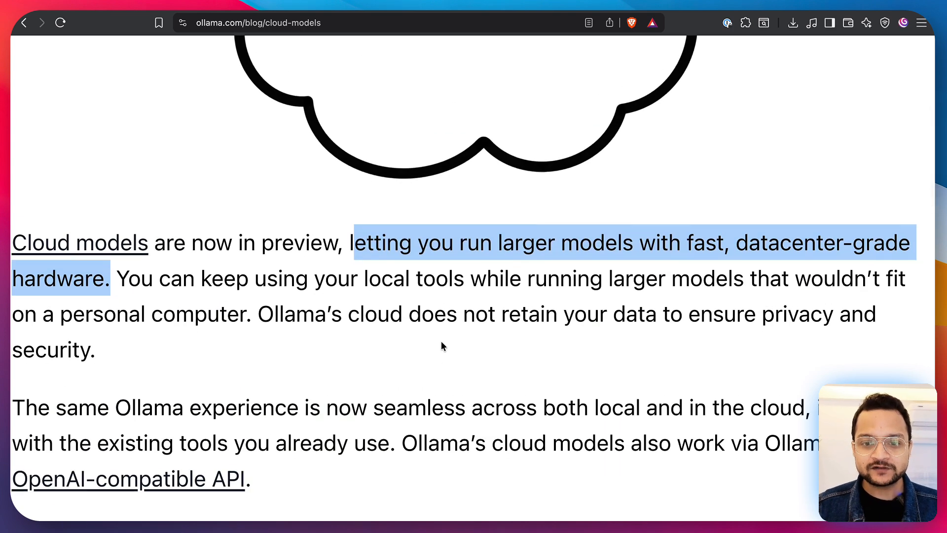
scroll(down, 3)
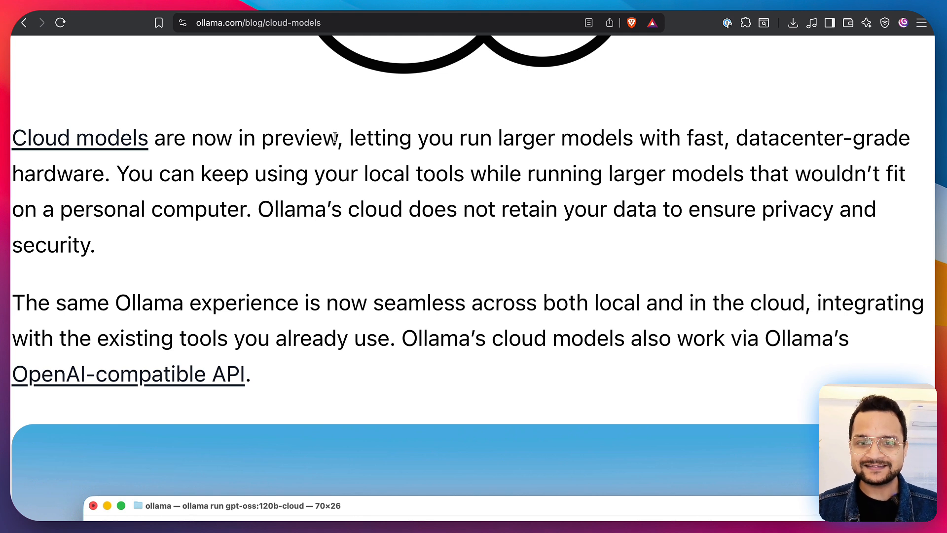
drag(236, 137, 337, 137)
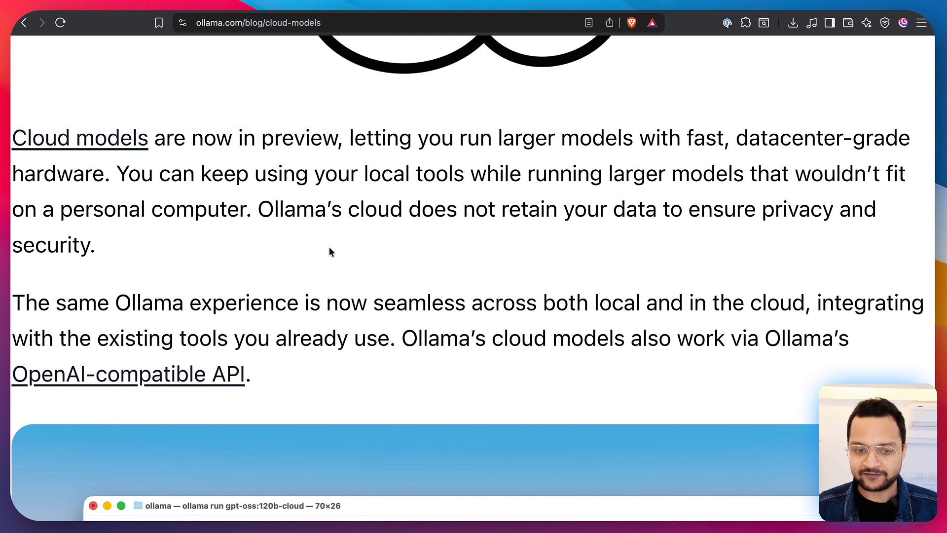
scroll(down, 3)
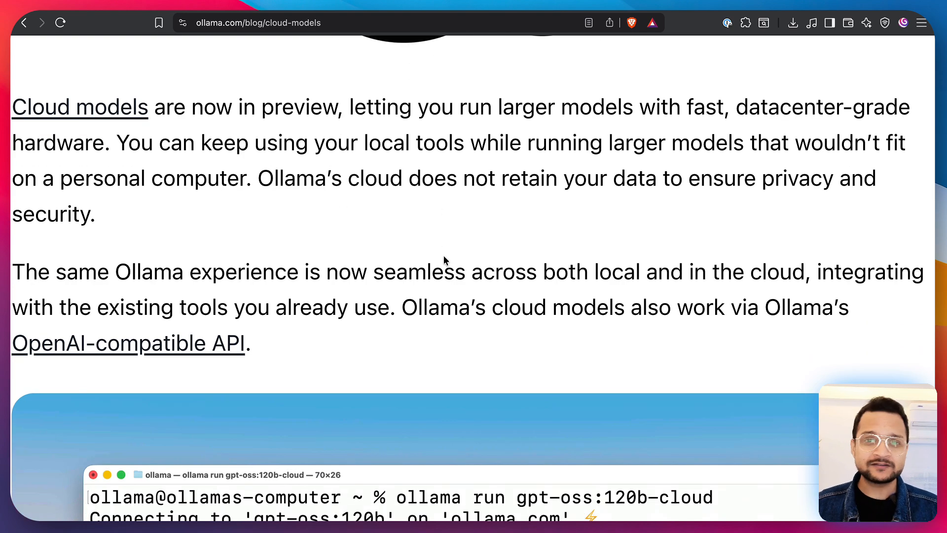
scroll(down, 3)
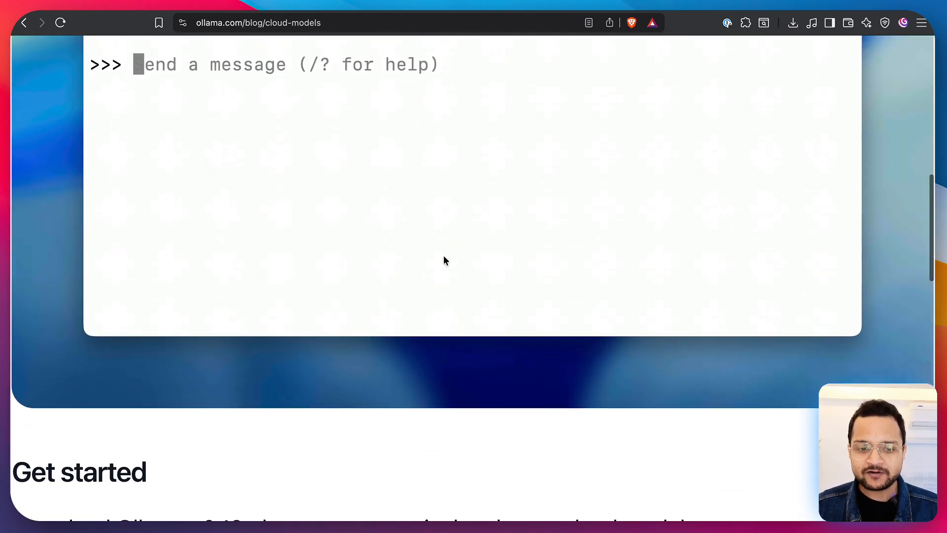
scroll(down, 3)
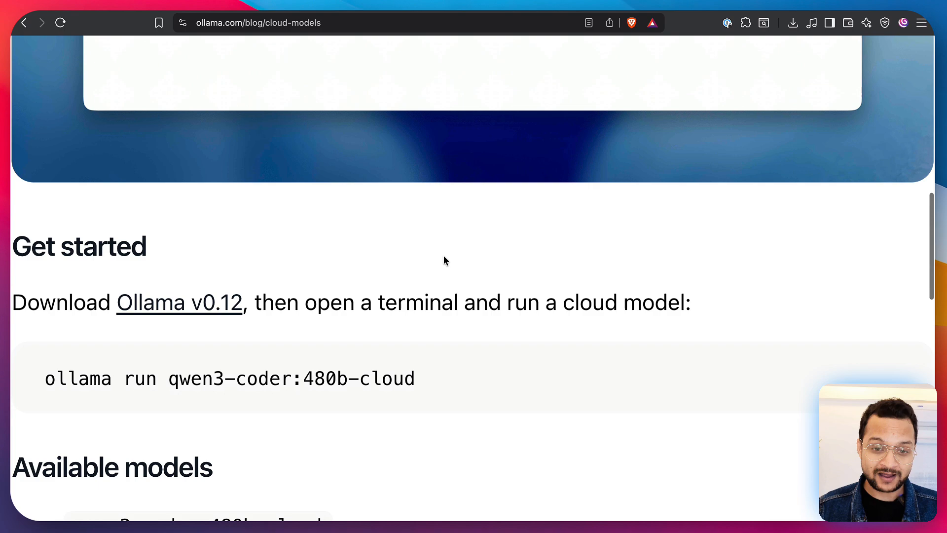
scroll(down, 3)
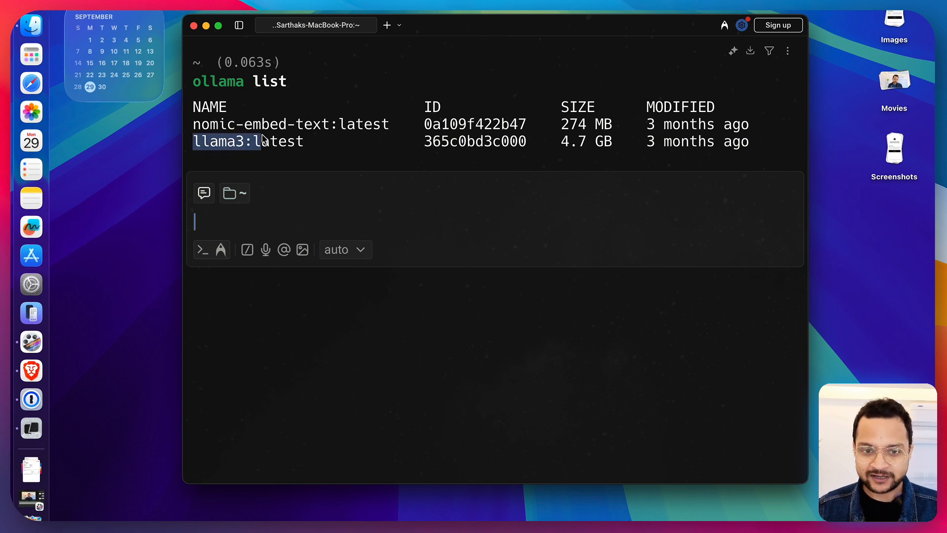
text(oo)
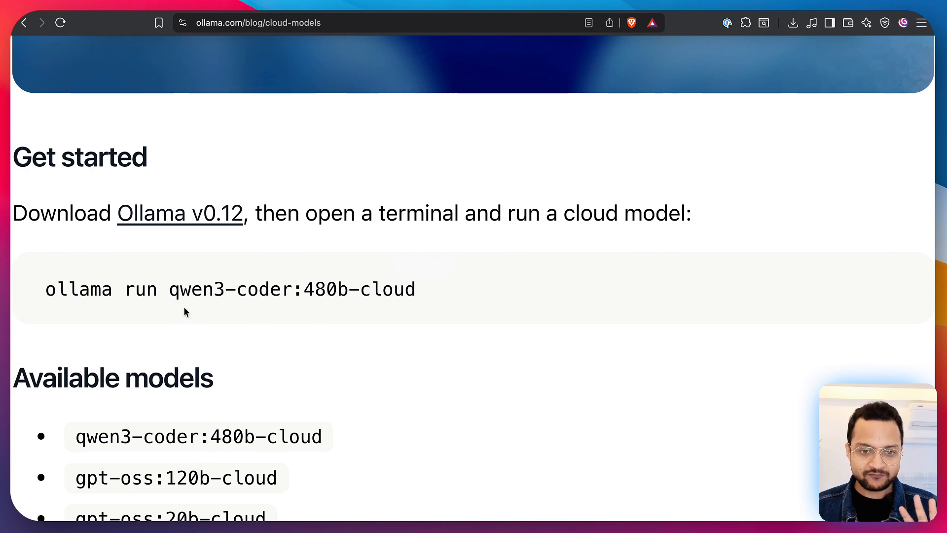
double_click(196, 288)
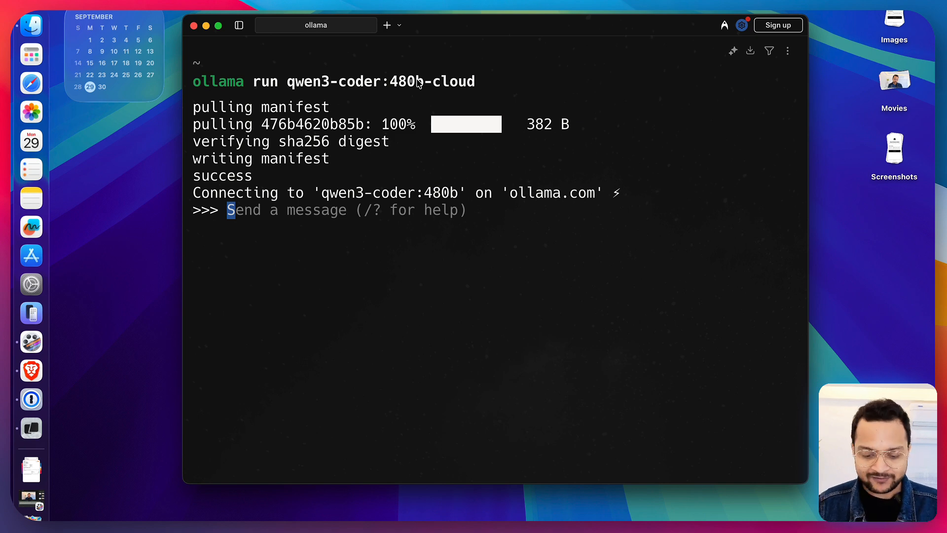
Ask qwen3-coder:480b-cloud "hey, who are you ?" and get its Qwen from Alibaba reply.
text(hey, who are you ?)
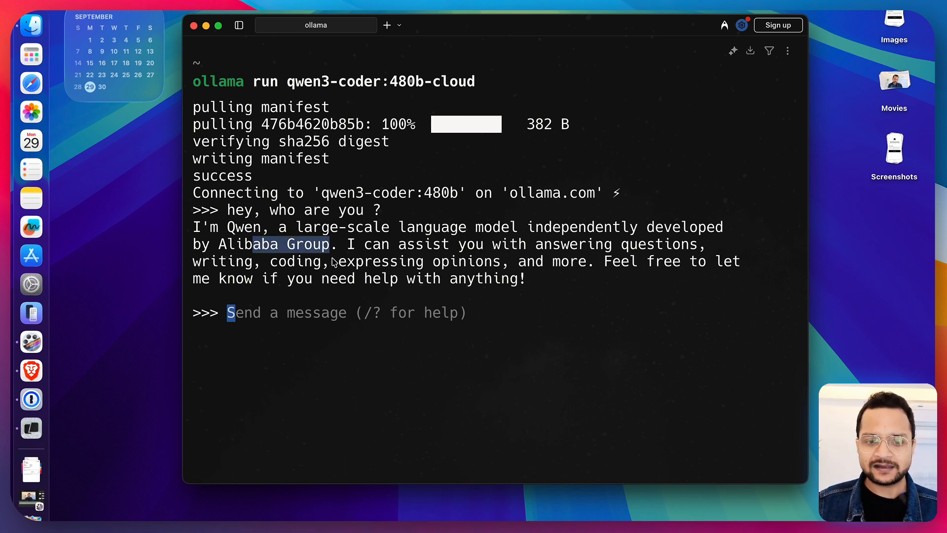
mouse_move(672, 366)
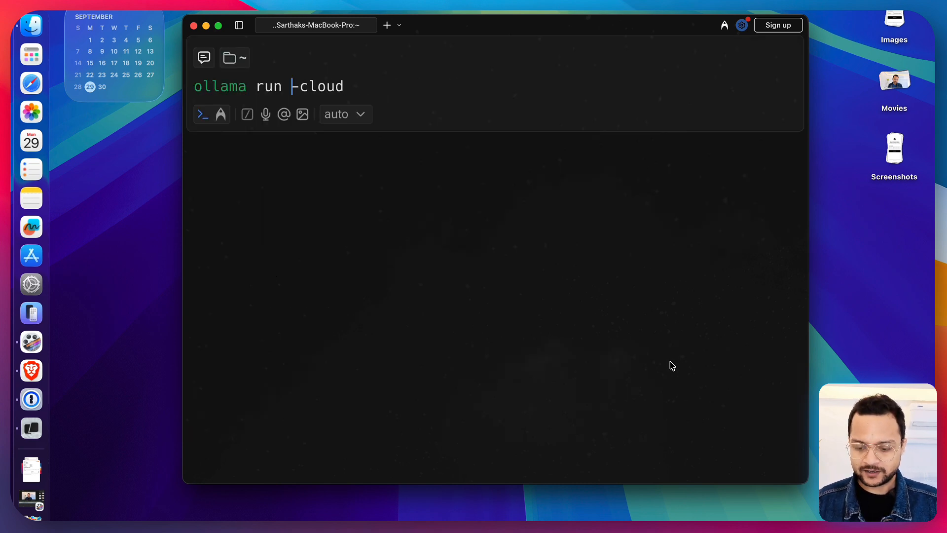
text(llama3:)
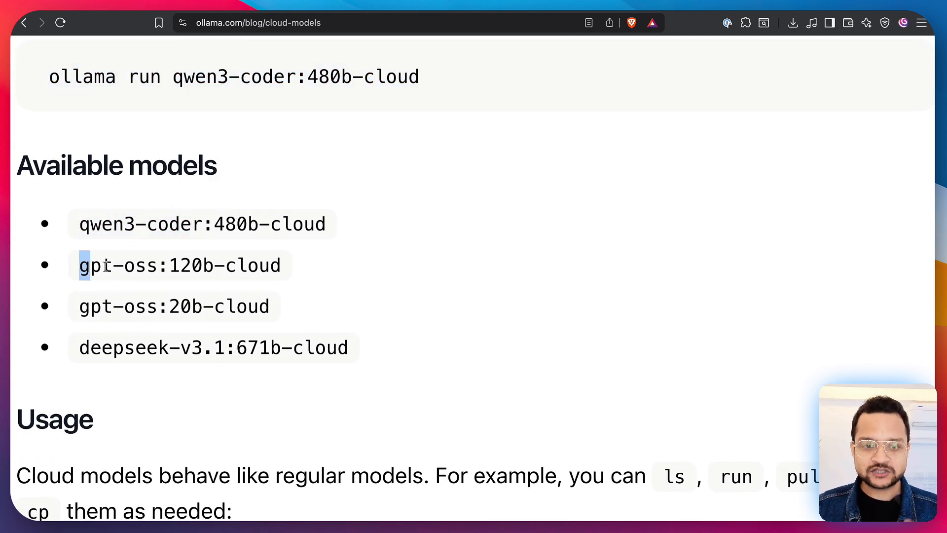
drag(85, 264, 169, 265)
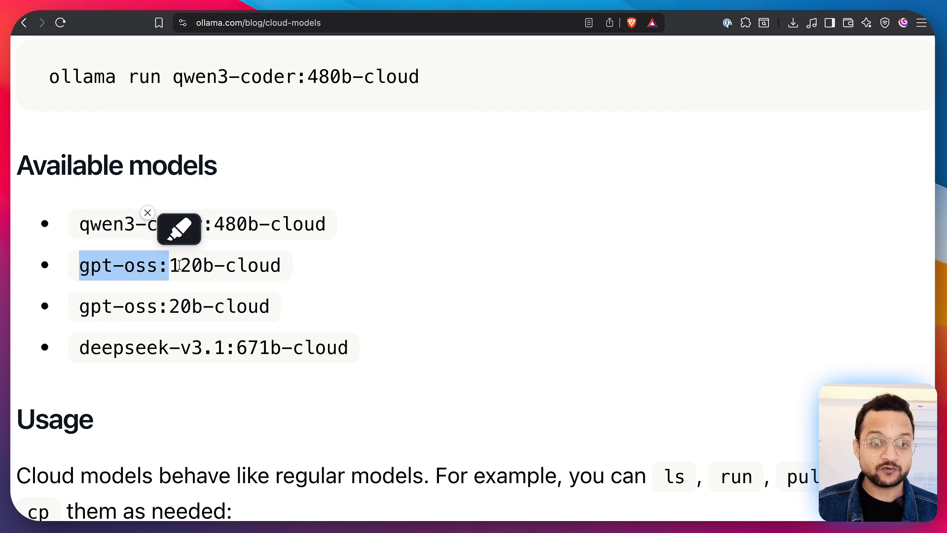
mouse_move(285, 356)
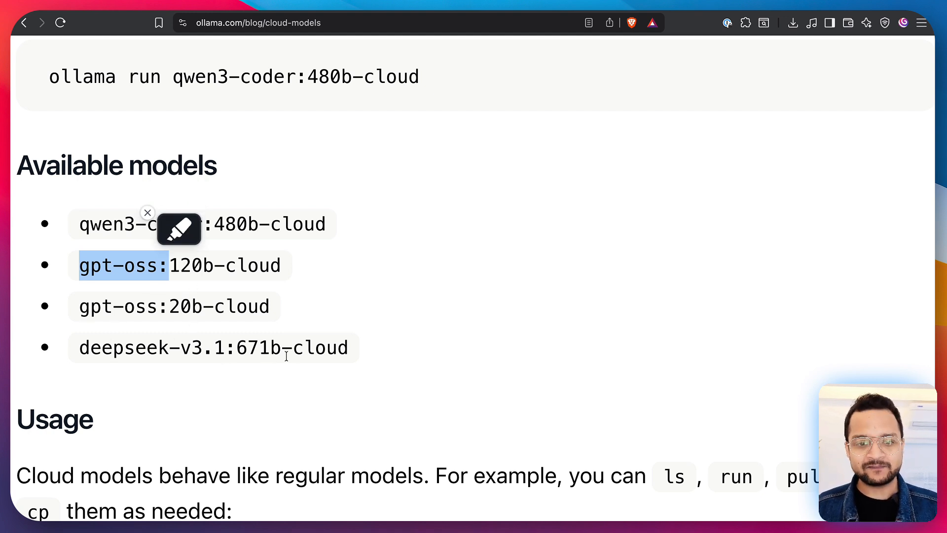
mouse_move(325, 371)
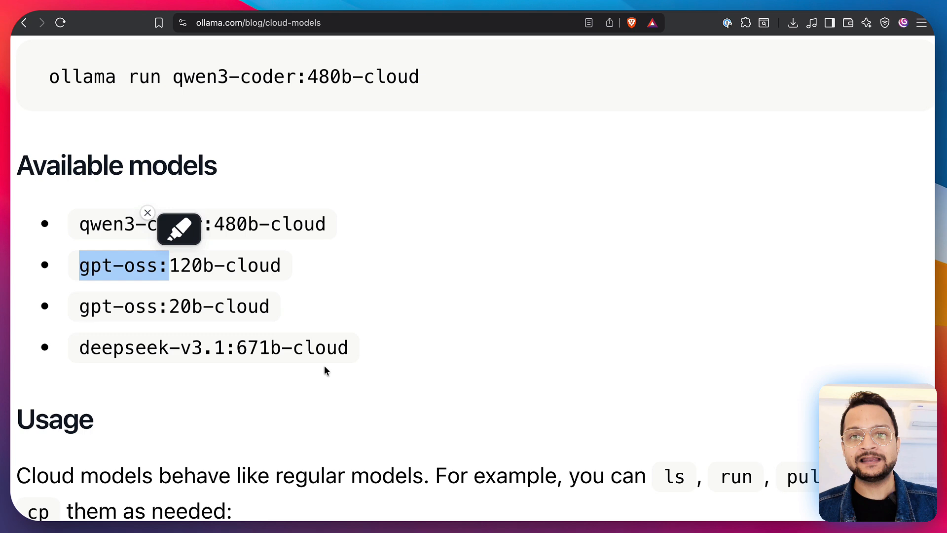
mouse_move(363, 352)
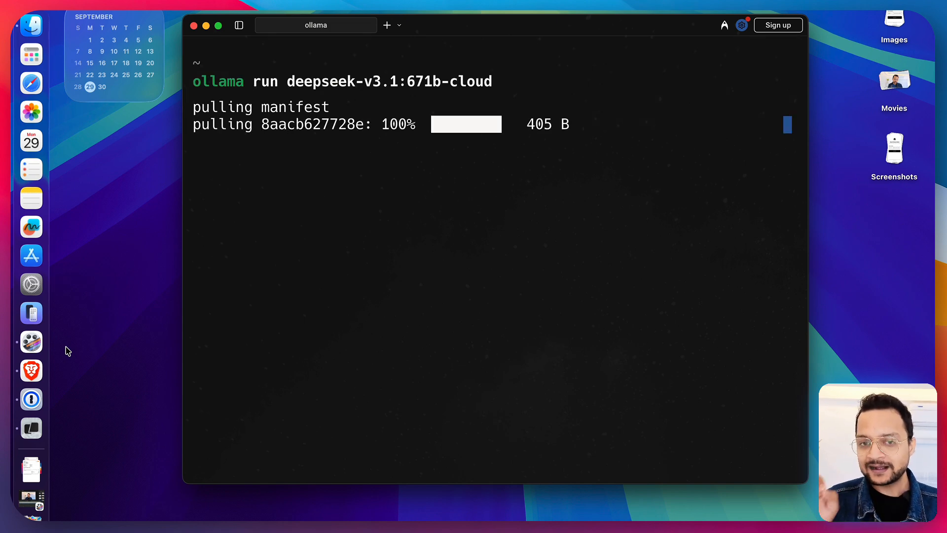
Start typing a greeting to deepseek-v3.1:671b-cloud at the >>> prompt.
text(he)
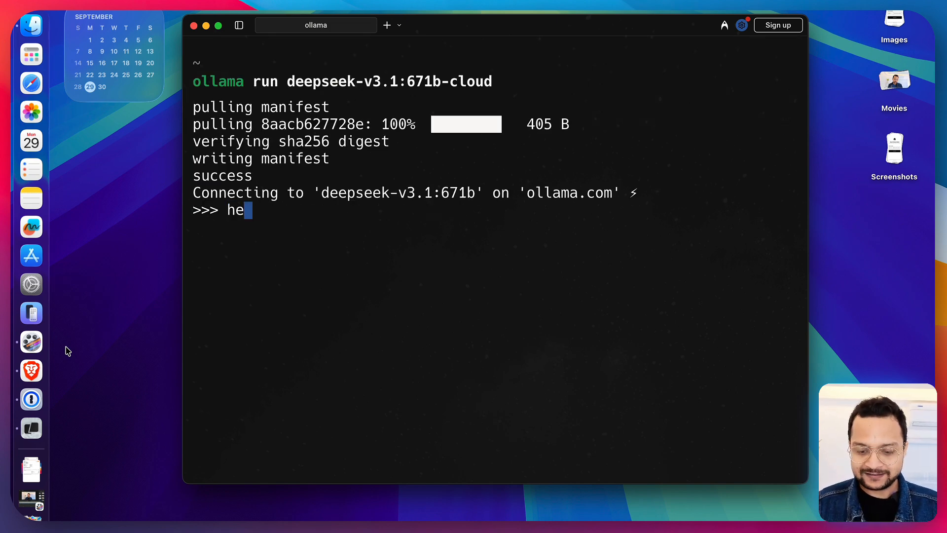
text(y, are yo)
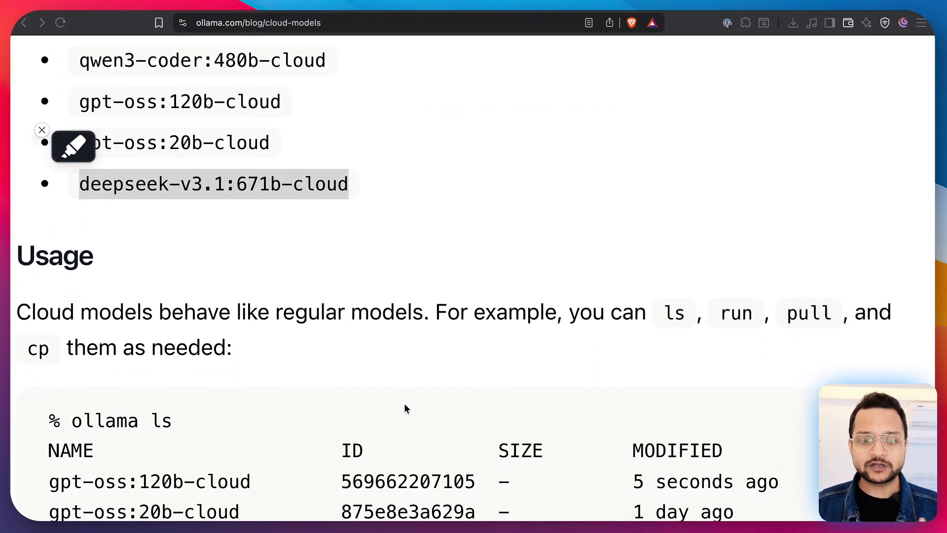
scroll(down, 3)
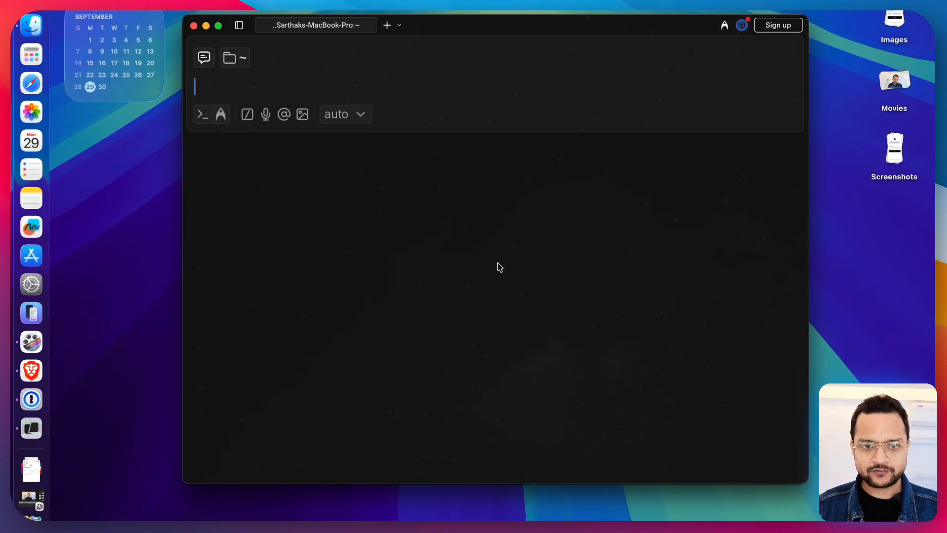
List the installed models with ollama list and highlight the cloud model entries.
text(ollama list)
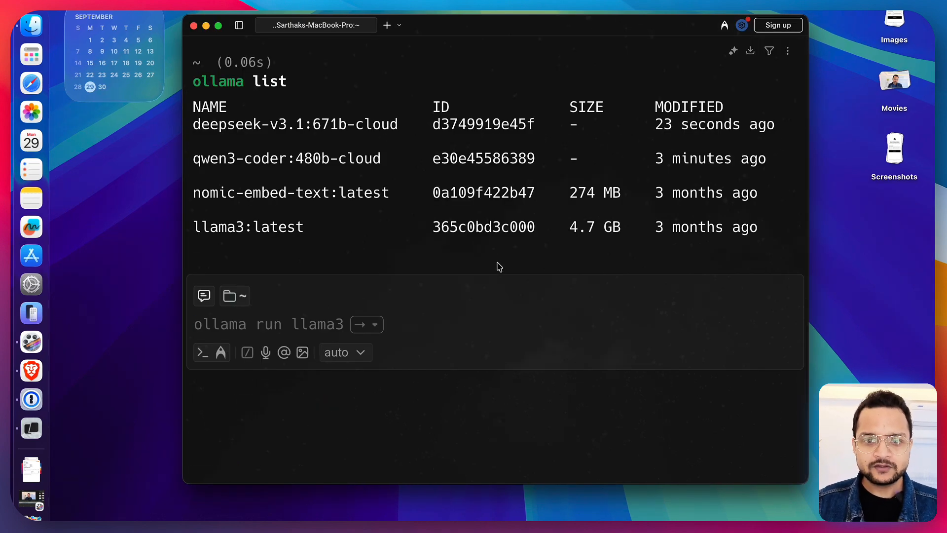
drag(193, 124, 379, 158)
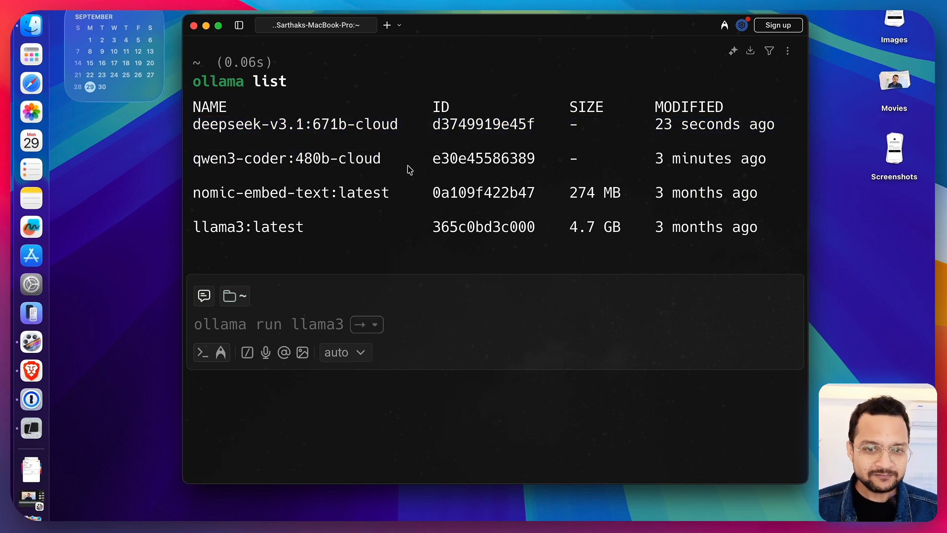
mouse_move(592, 129)
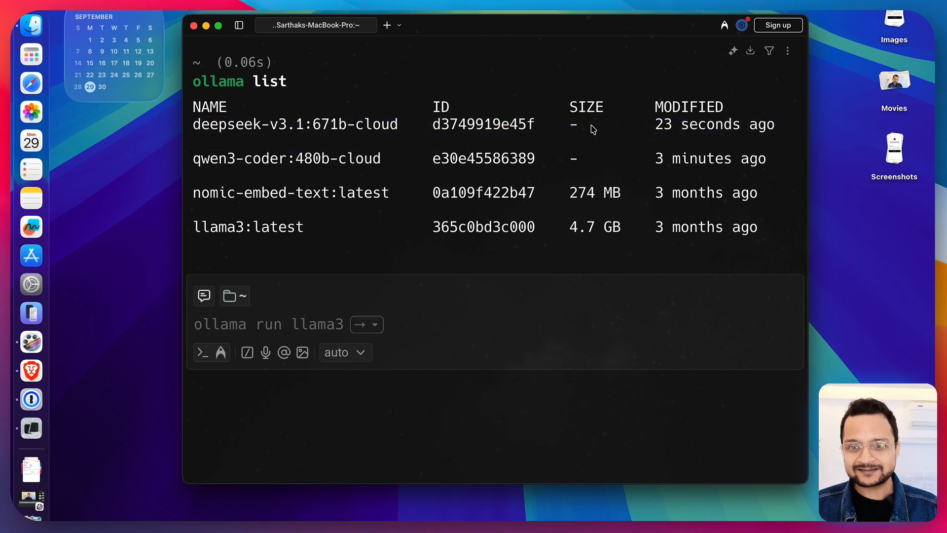
mouse_move(573, 149)
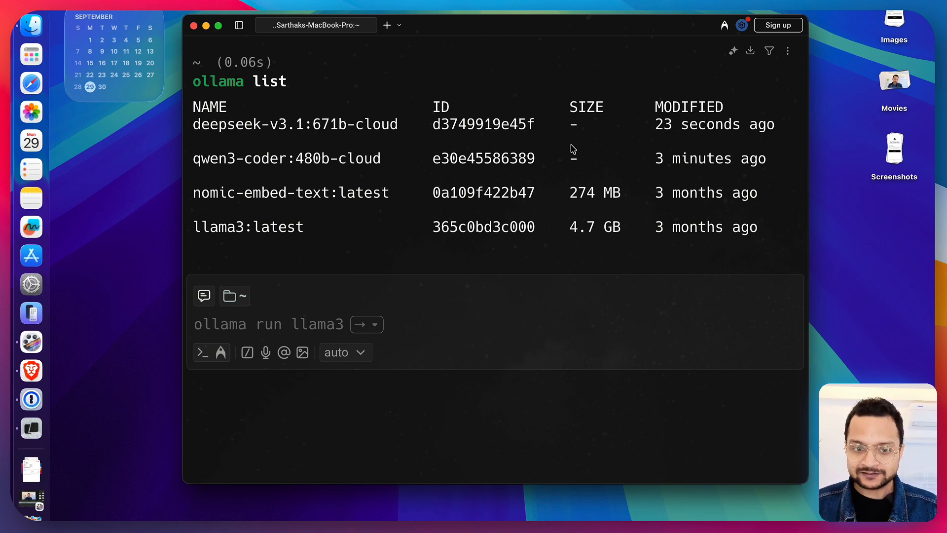
Remove the qwen3-coder:480b-cloud model with ollama rm.
text(ollama rm gpt-oss:120b-cloud)
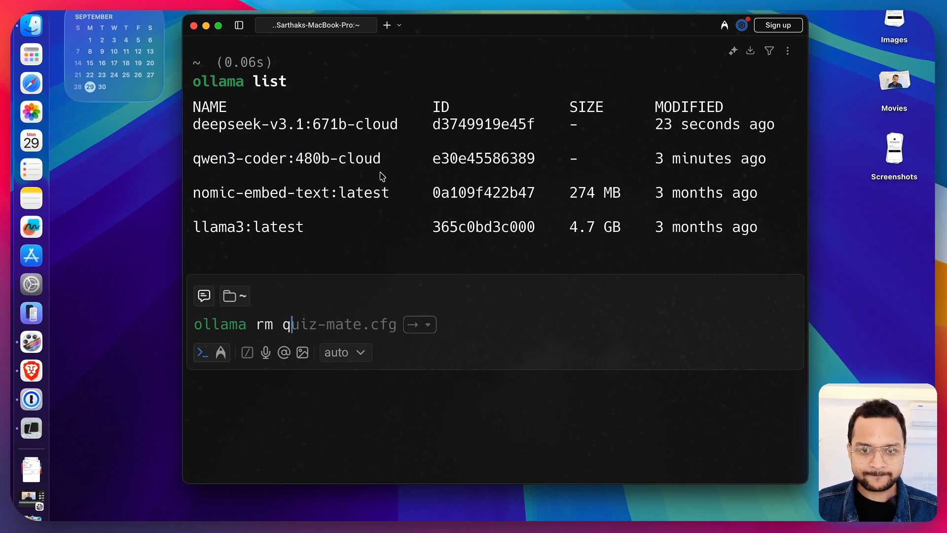
text(qwen3-coder:480b-cloud)
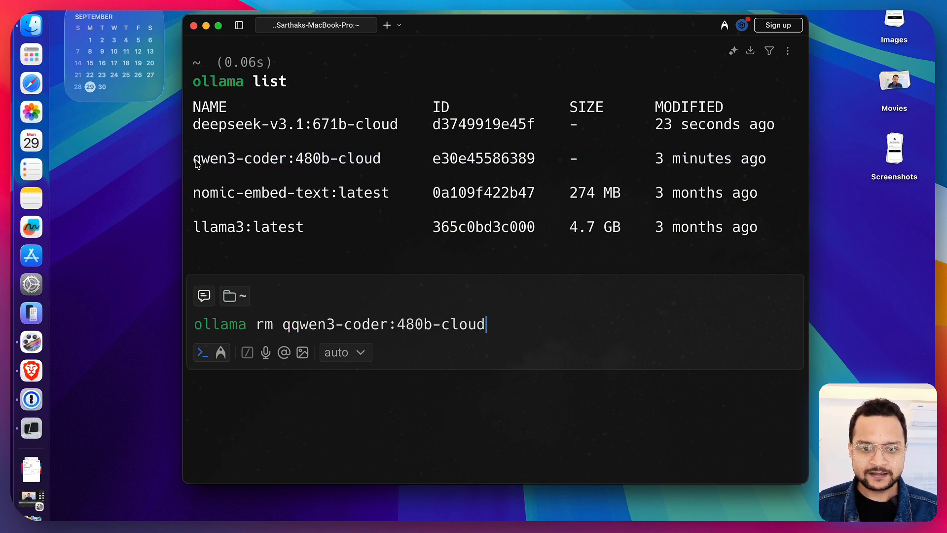
key(Backspace)
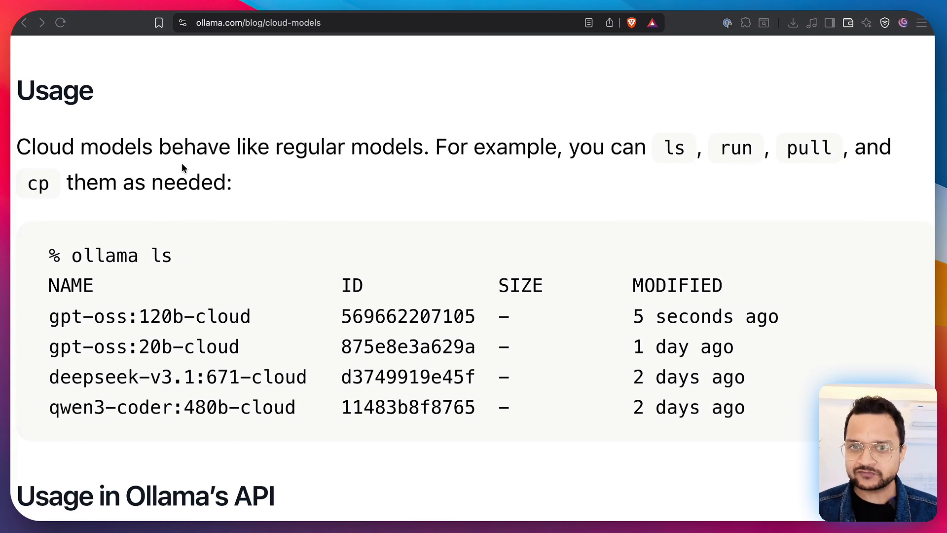
Scroll the cloud models post from Usage past the JavaScript, Python and cURL examples to Signing in and out.
scroll(down, 3)
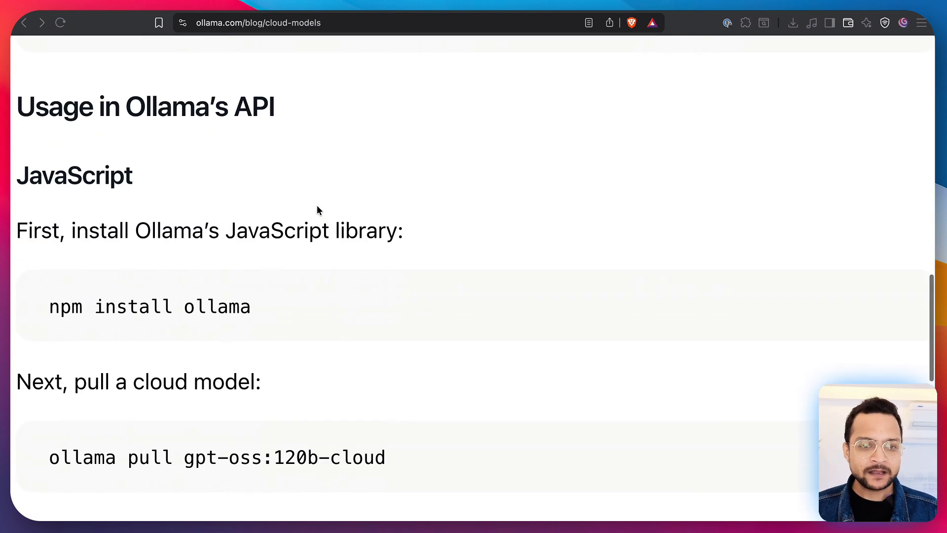
scroll(down, 3)
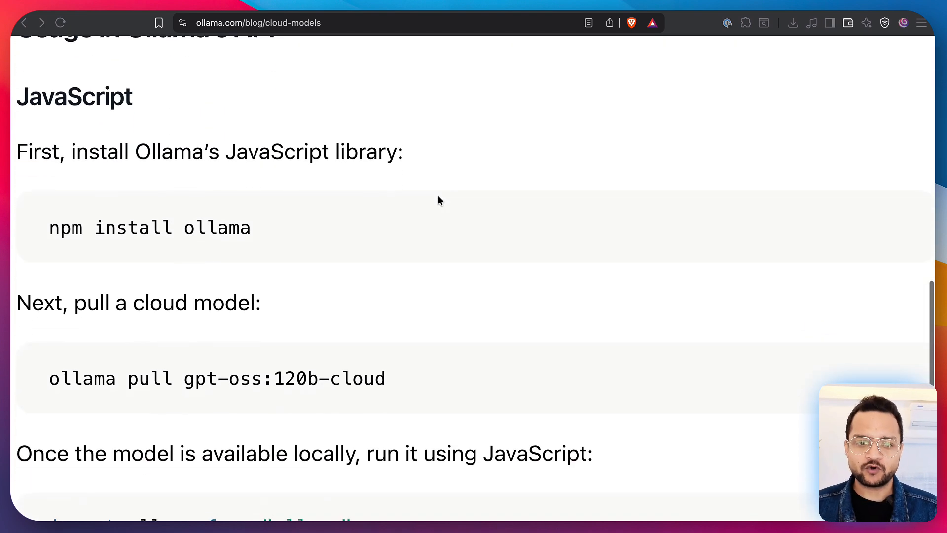
scroll(down, 3)
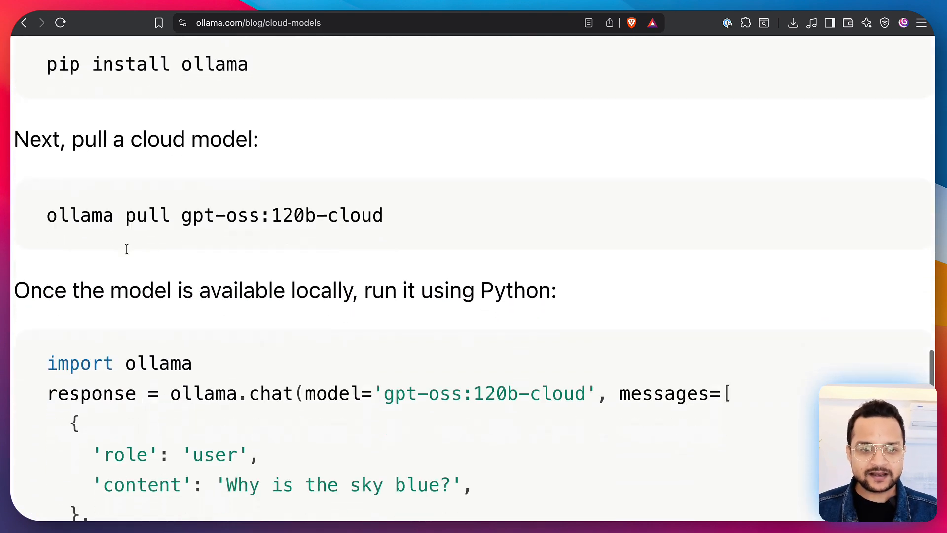
scroll(down, 3)
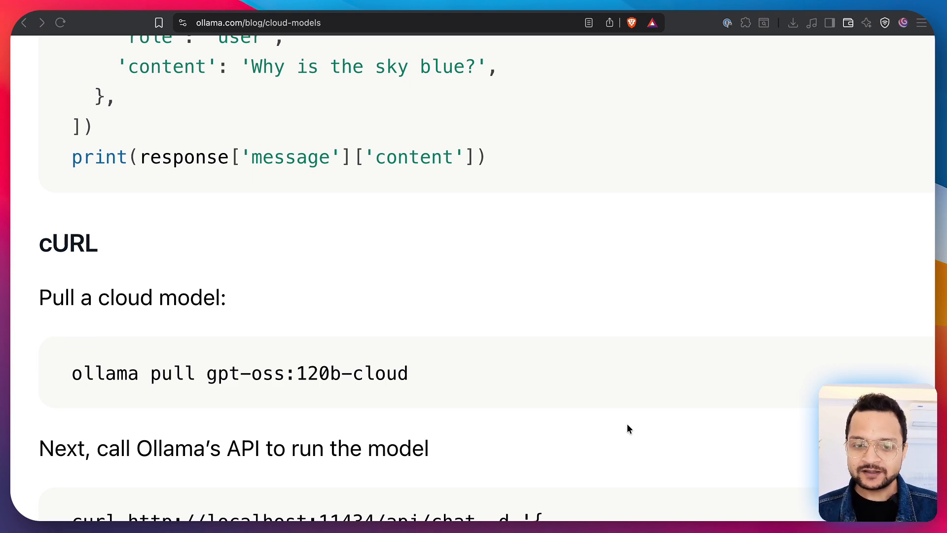
scroll(down, 3)
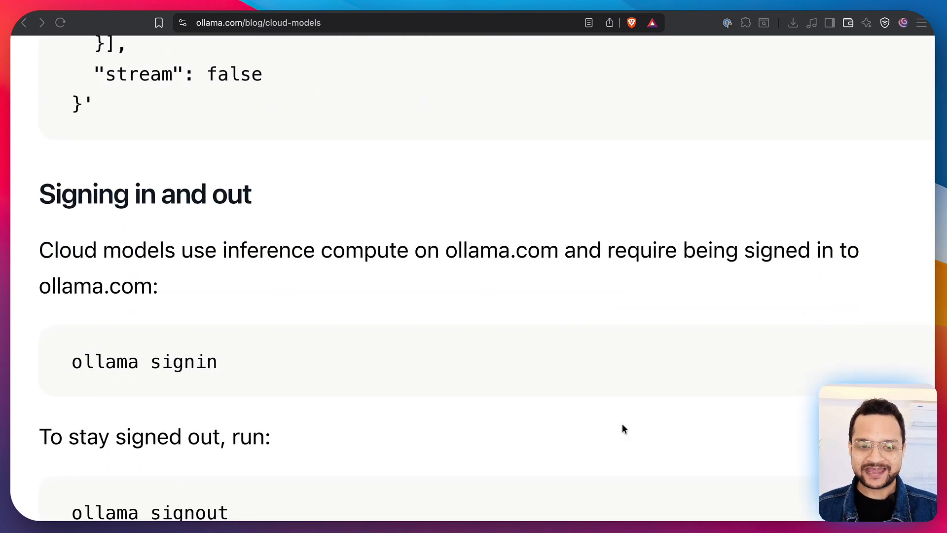
mouse_move(397, 390)
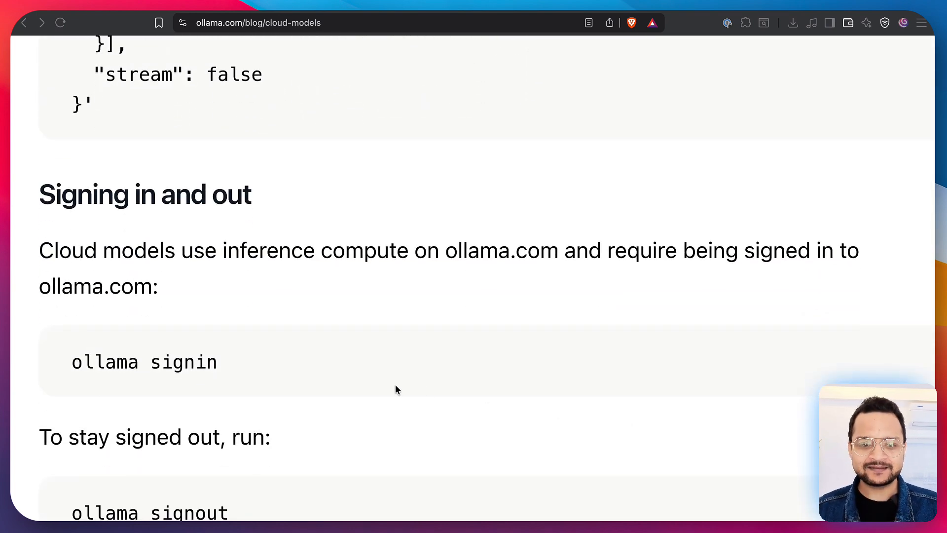
mouse_move(392, 389)
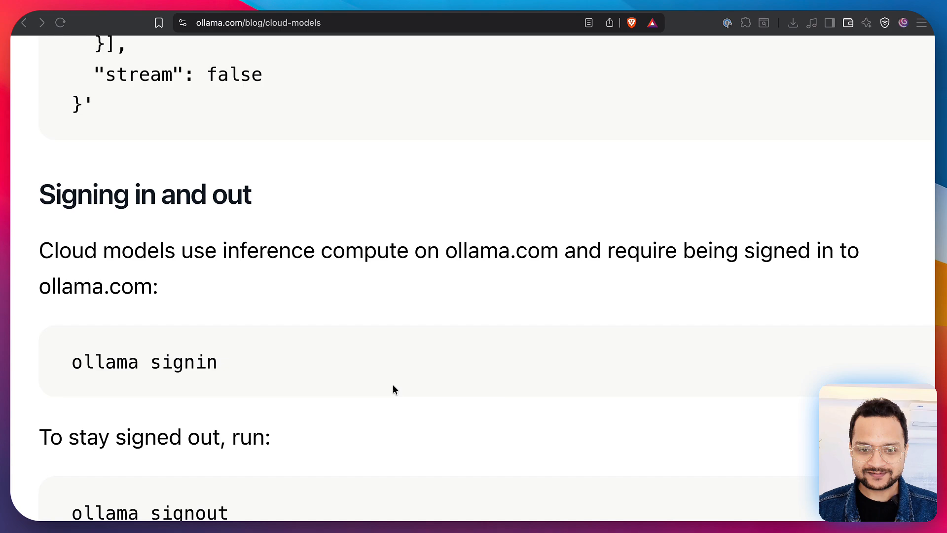
mouse_move(45, 363)
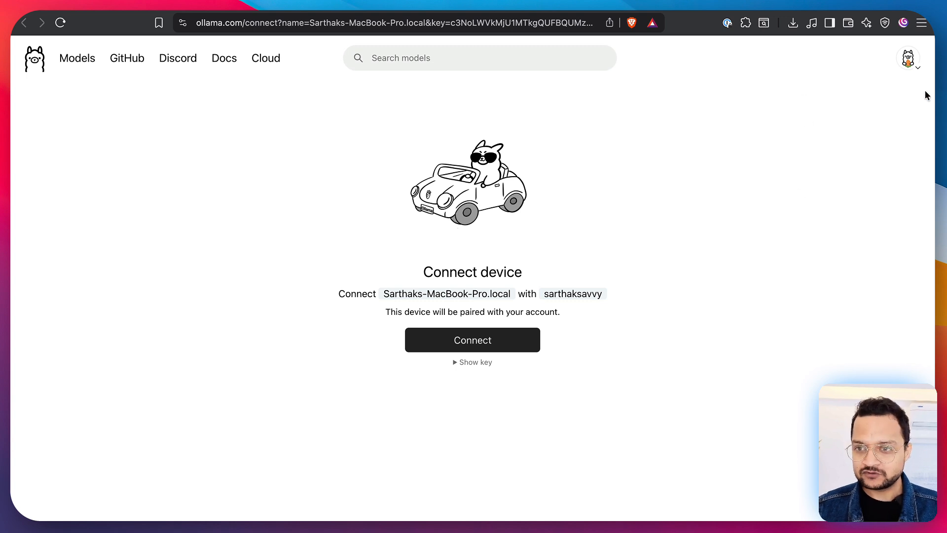
mouse_move(454, 310)
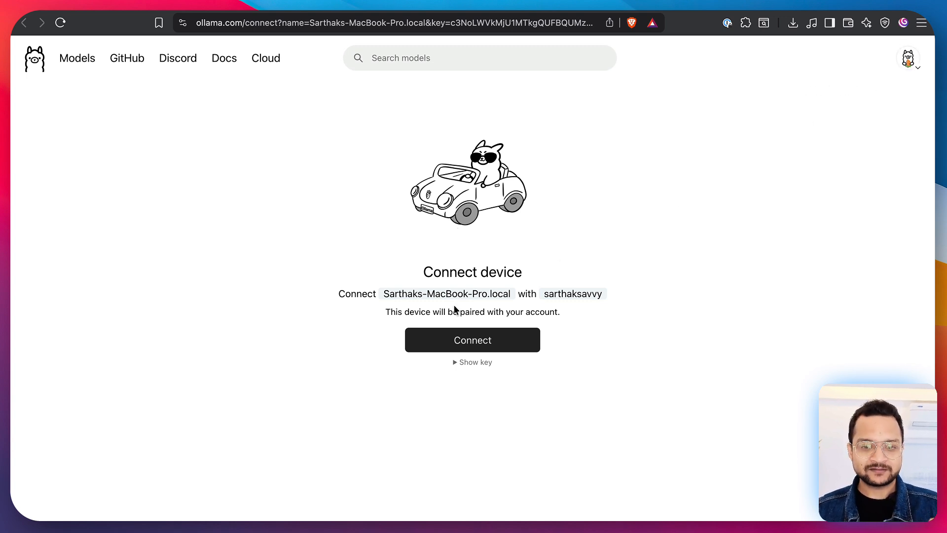
mouse_move(485, 347)
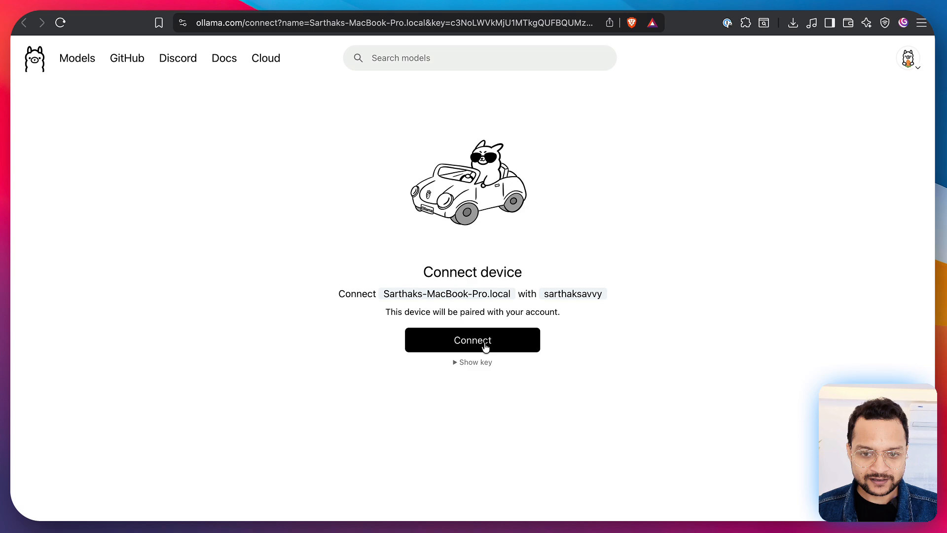
Connect this Mac to the ollama.com account on the connect-device page.
click(472, 339)
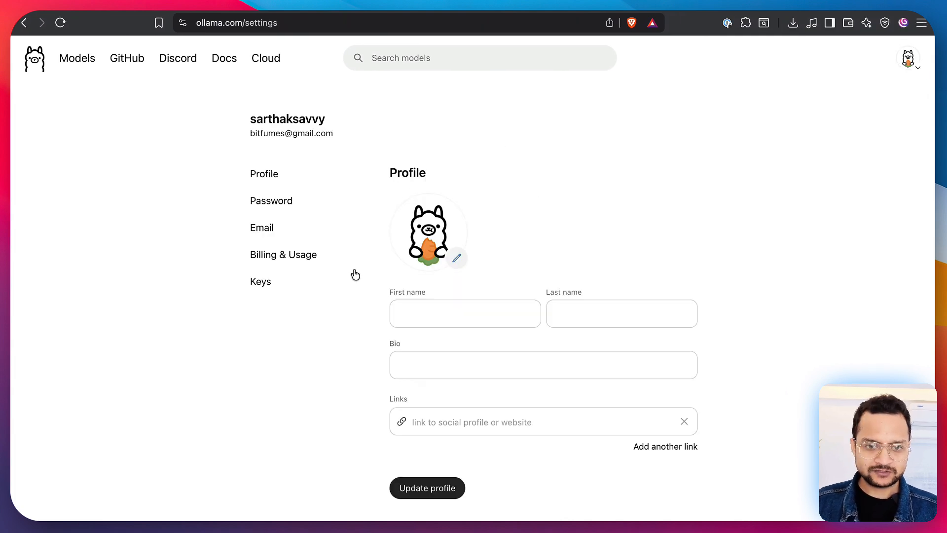
View the Keys settings listing the MacBook's public key added just now.
click(260, 281)
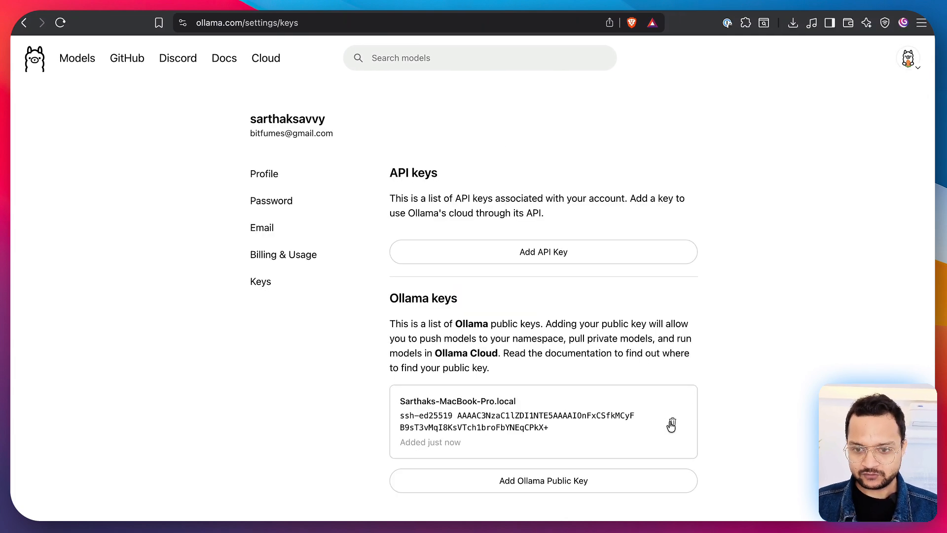
click(673, 421)
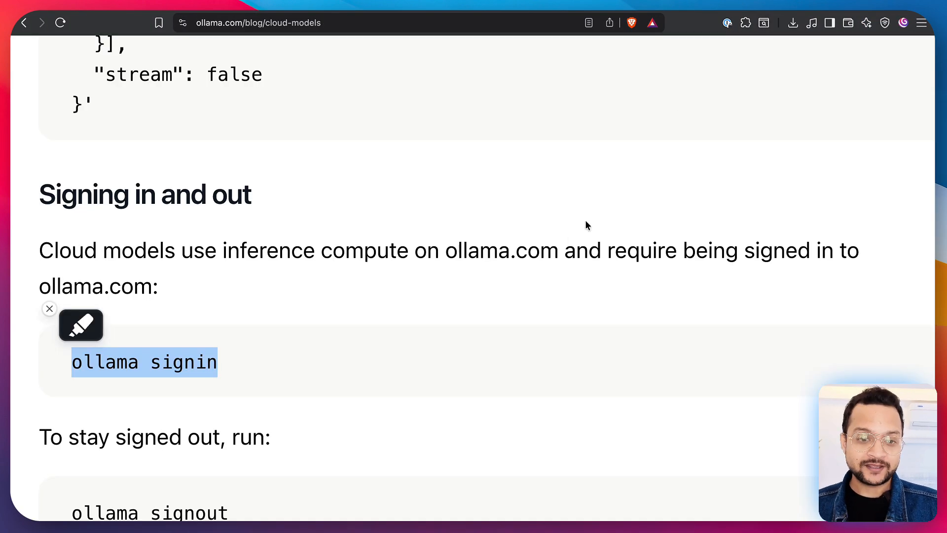
Scroll the Cloud models post back toward its title and illustration.
scroll(up, 3)
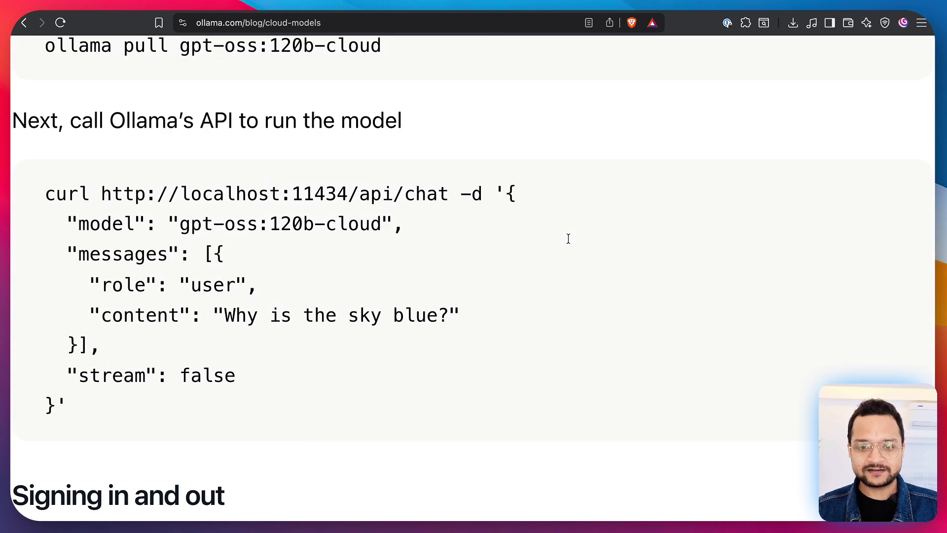
scroll(down, 3)
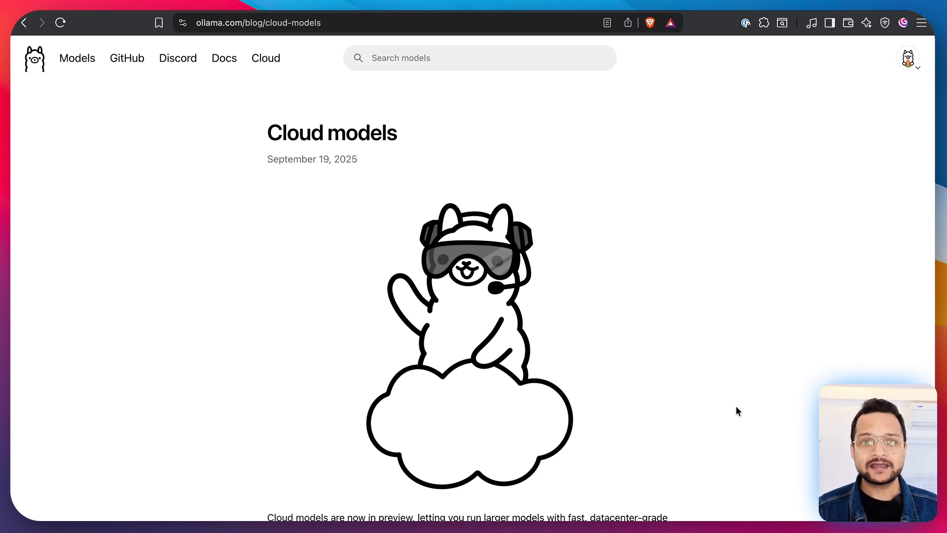
Go to docker.com/products/docker-offload/ and read its benefits and 300 free GPU minutes pricing.
text(docker.com/products/docker-offload/)
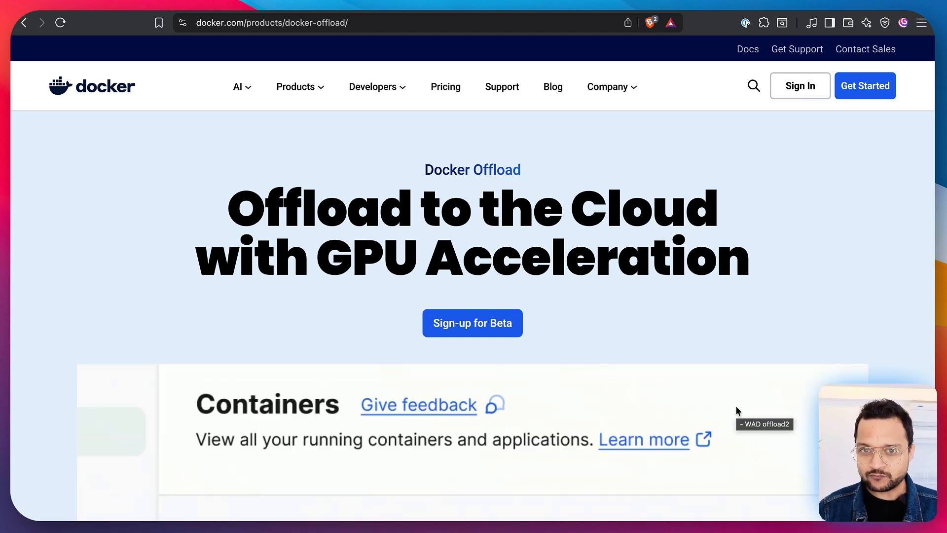
scroll(down, 3)
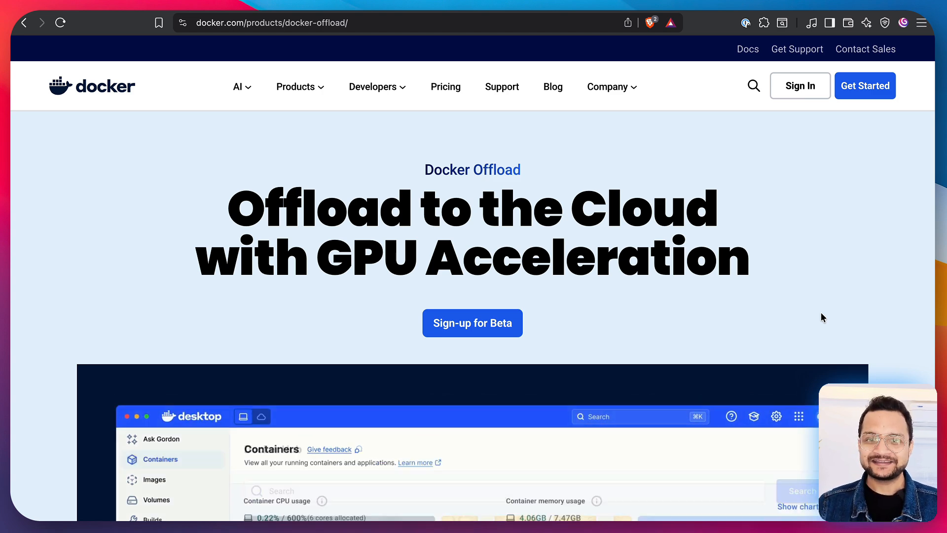
scroll(down, 3)
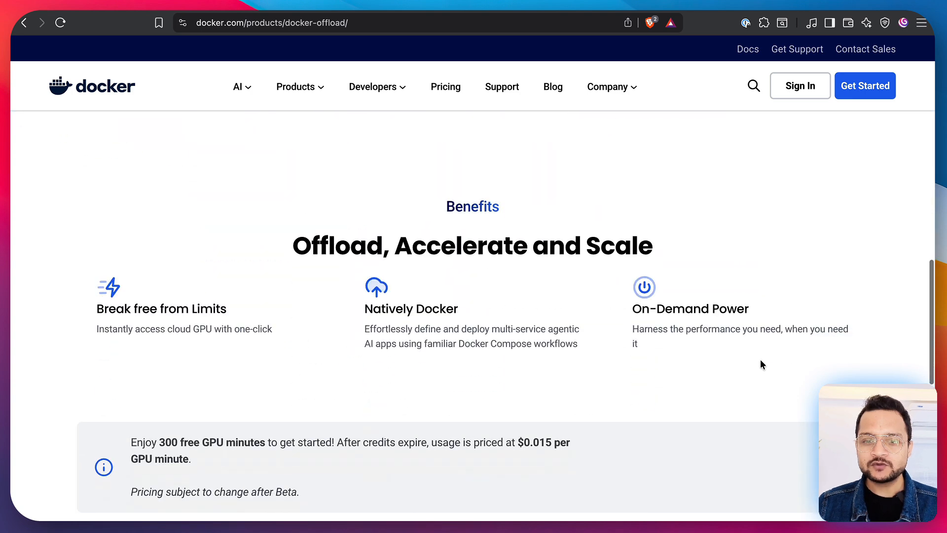
scroll(down, 3)
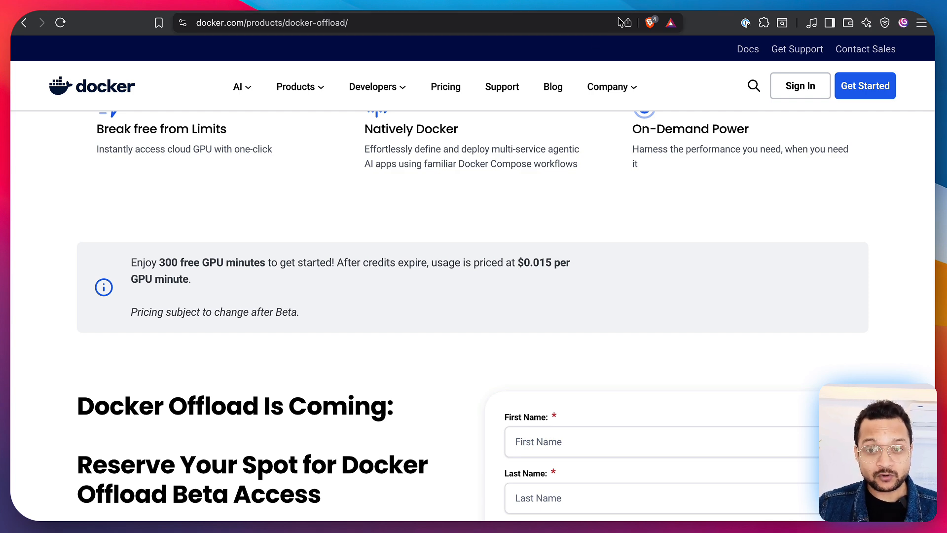
Navigate to ollama.com/cloud to compare Ollama's cloud offering.
text(ollama.com/cloud)
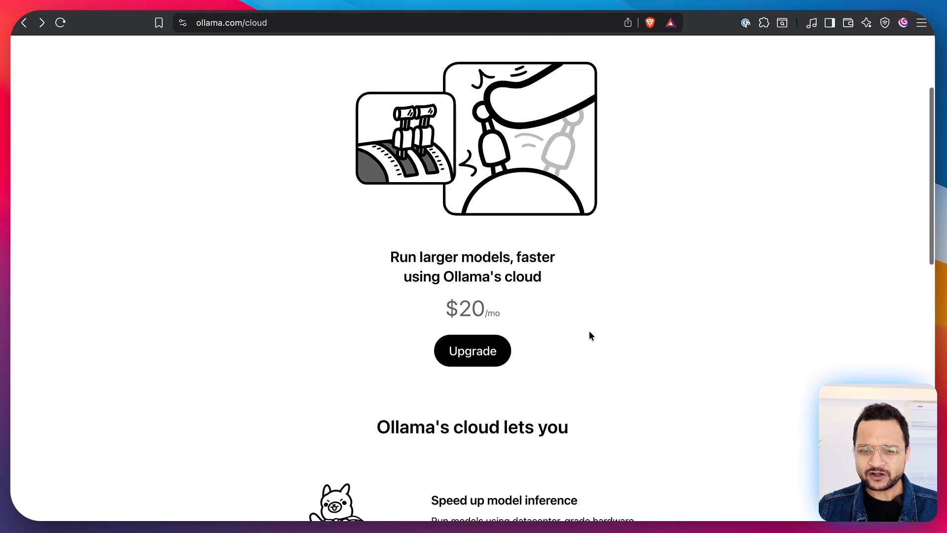
Scroll the Ollama cloud page through the $20/mo upgrade and its benefits.
scroll(down, 3)
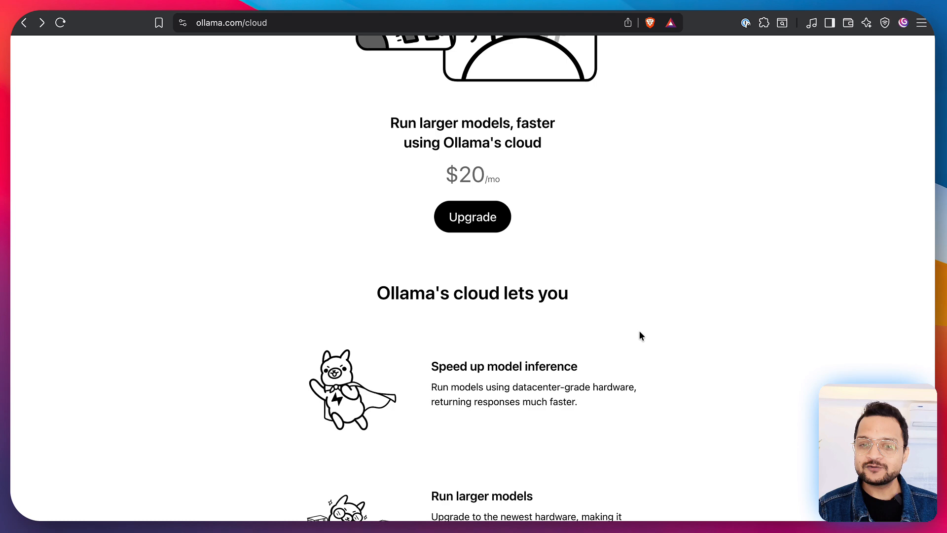
mouse_move(804, 221)
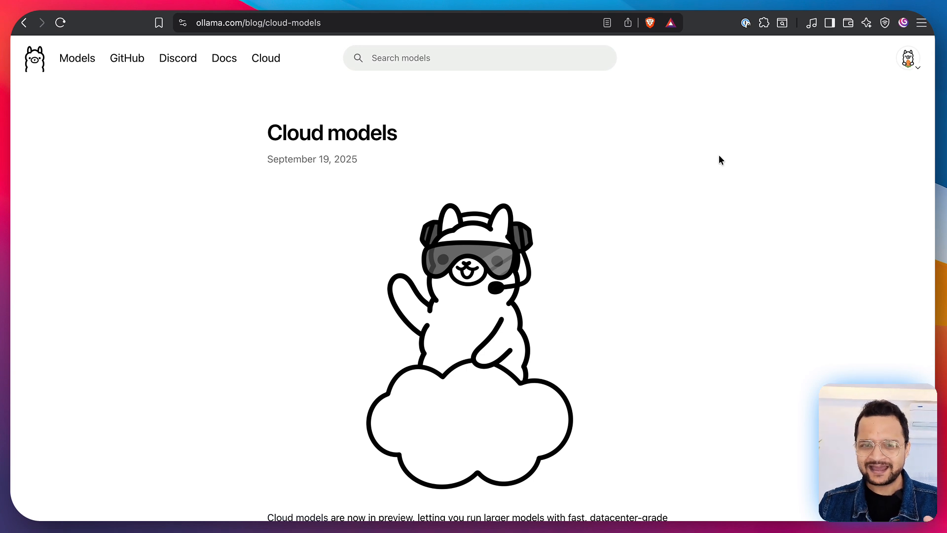
mouse_move(709, 230)
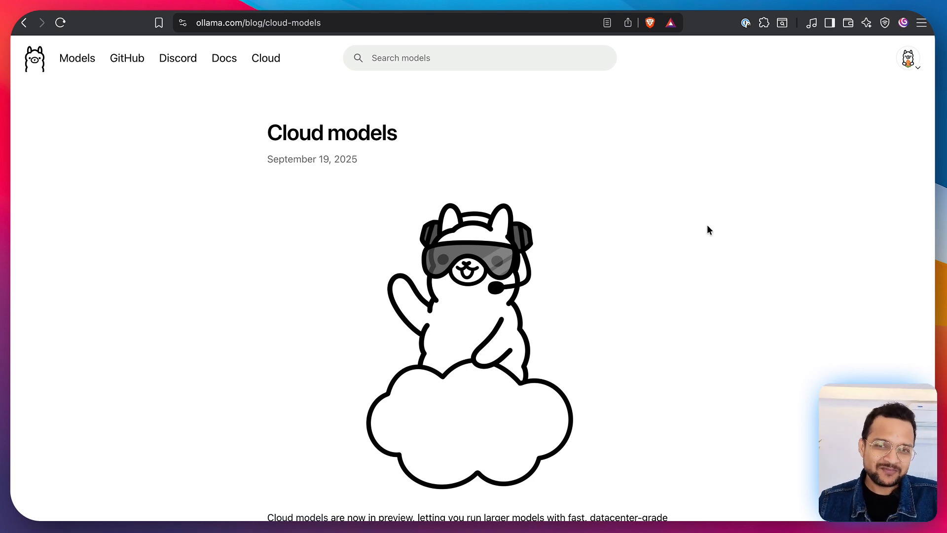